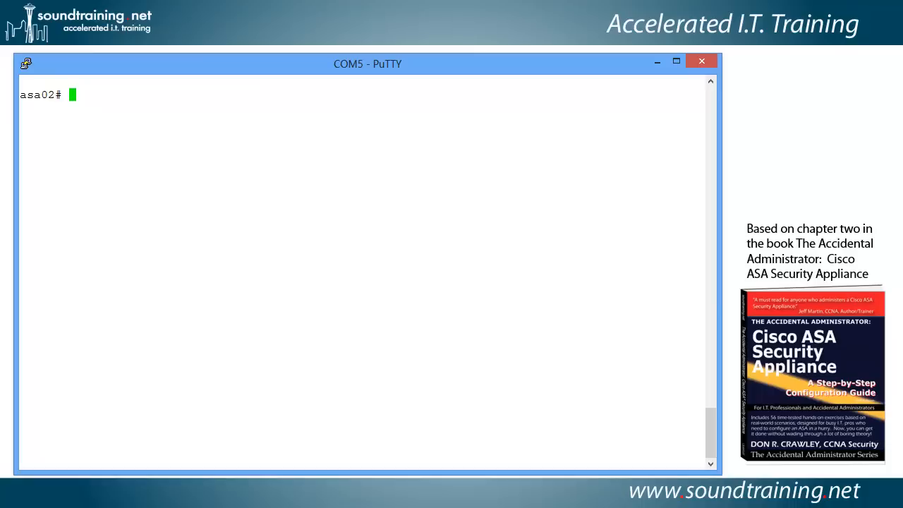
- Enter configuration mode on the firewall with conf t
type("conf t")
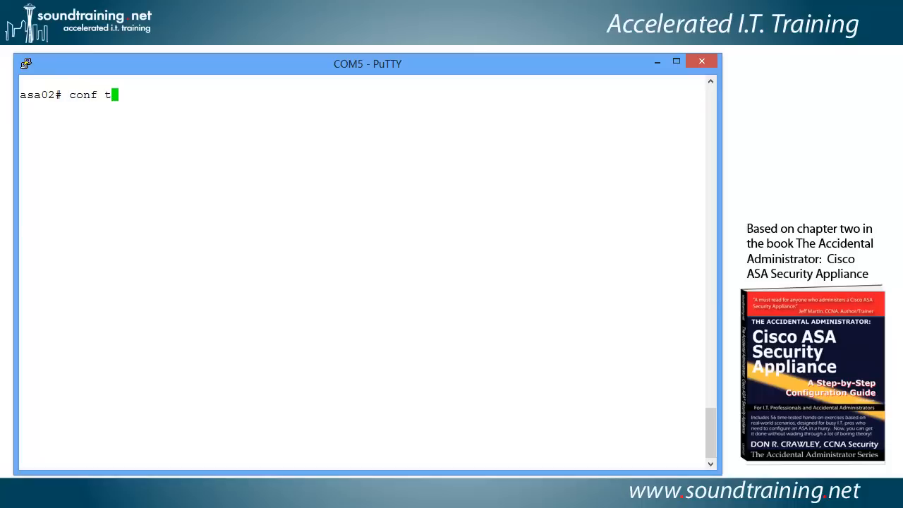
key("Return")
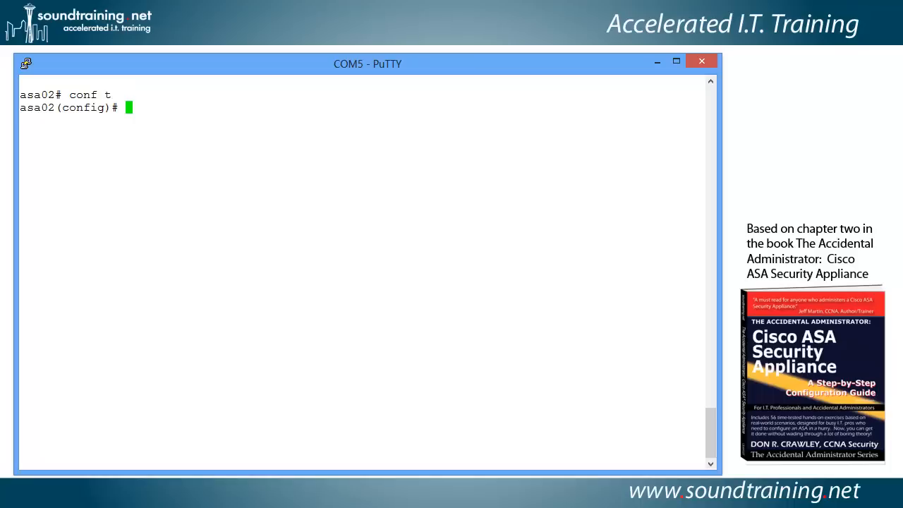
- Permit http management from 192.168.102.0 255.255.255.0 on the inside interface
type("h")
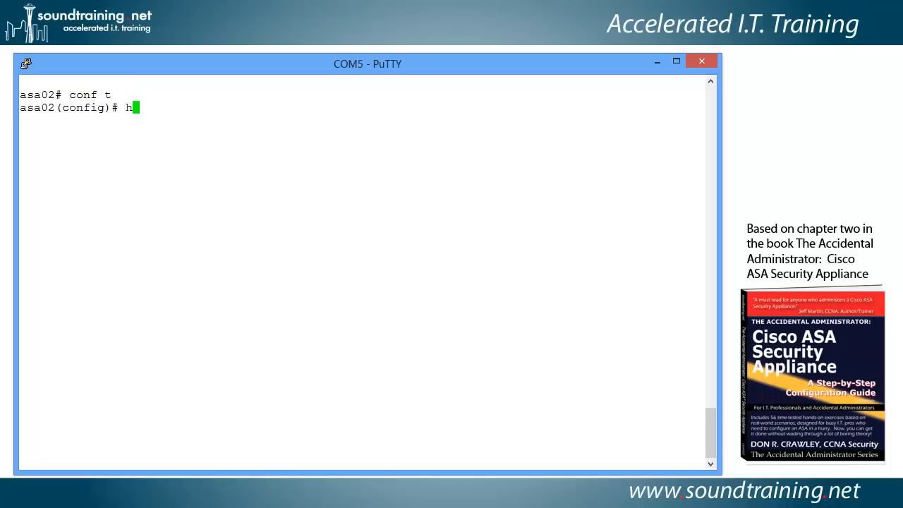
type("ttp")
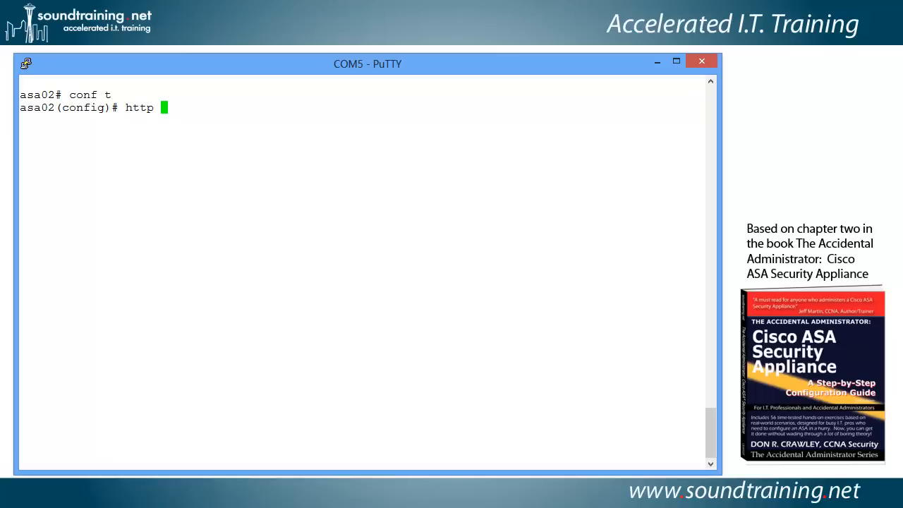
type("192.168")
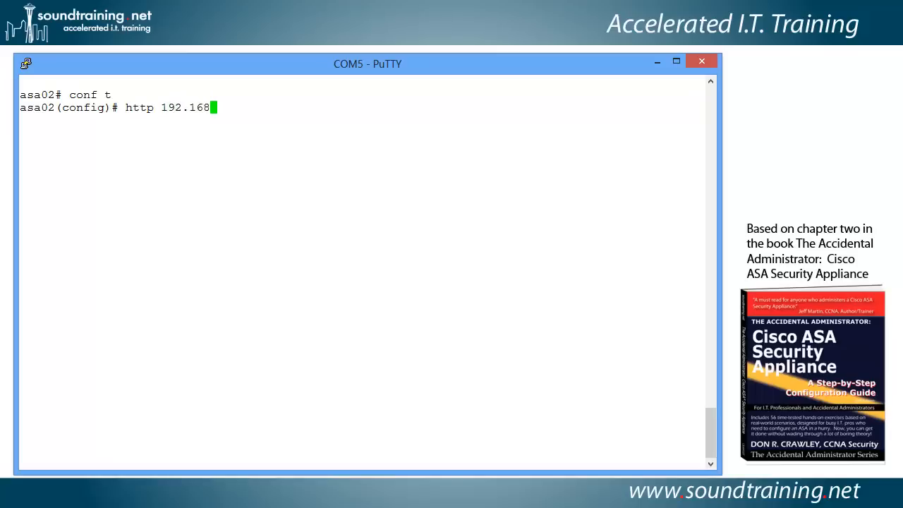
type(".102.0")
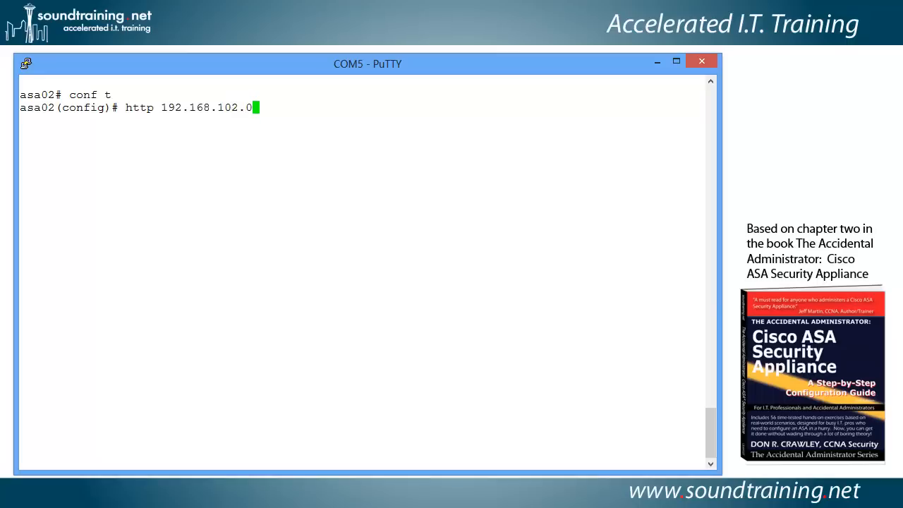
type("2")
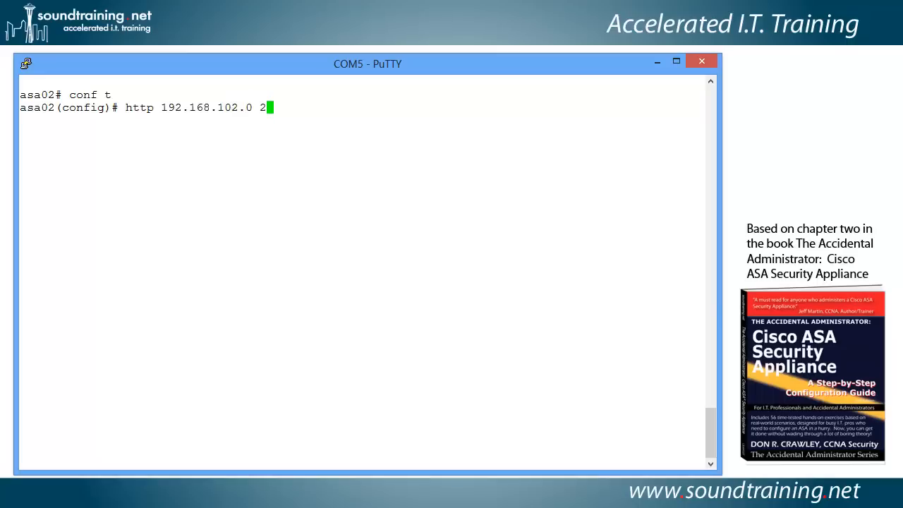
type("55.255.25")
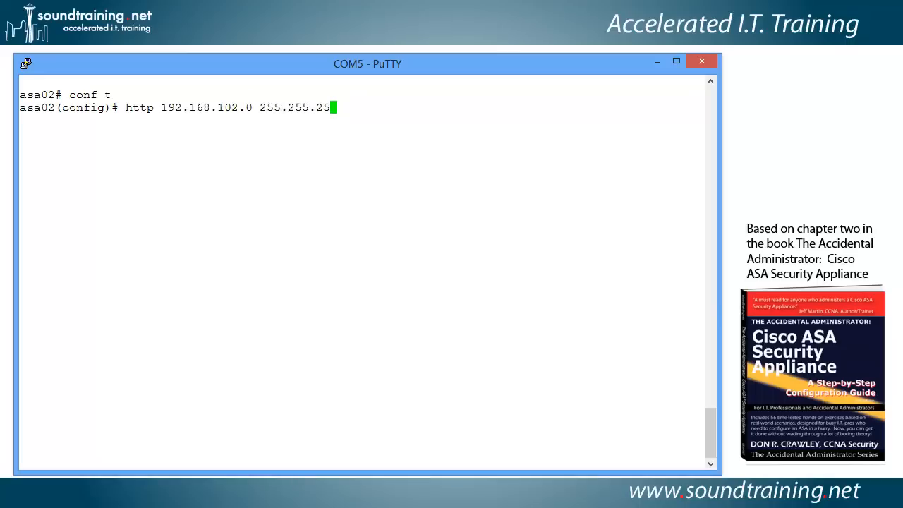
type("5.0")
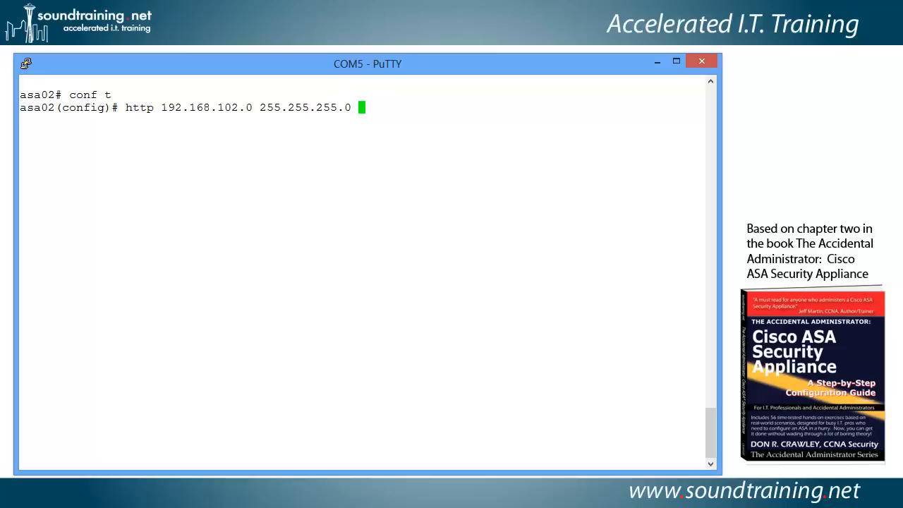
type("inside")
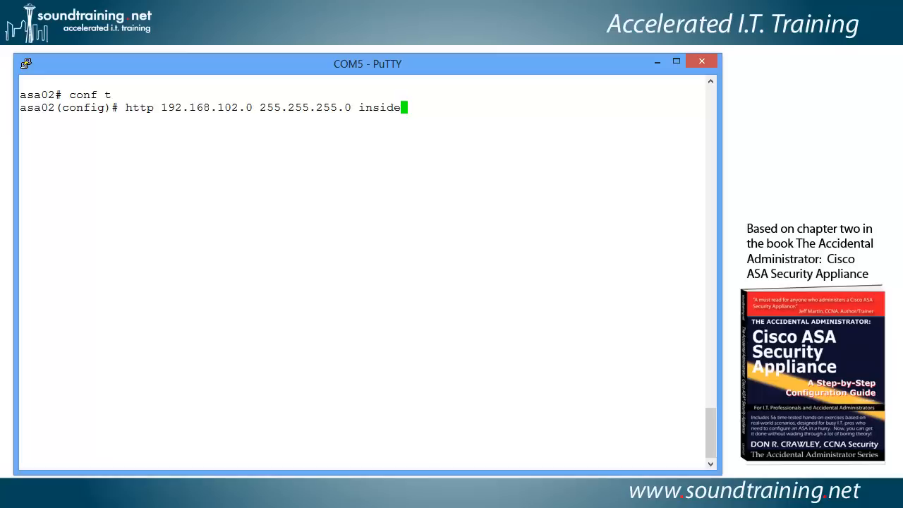
key("Return")
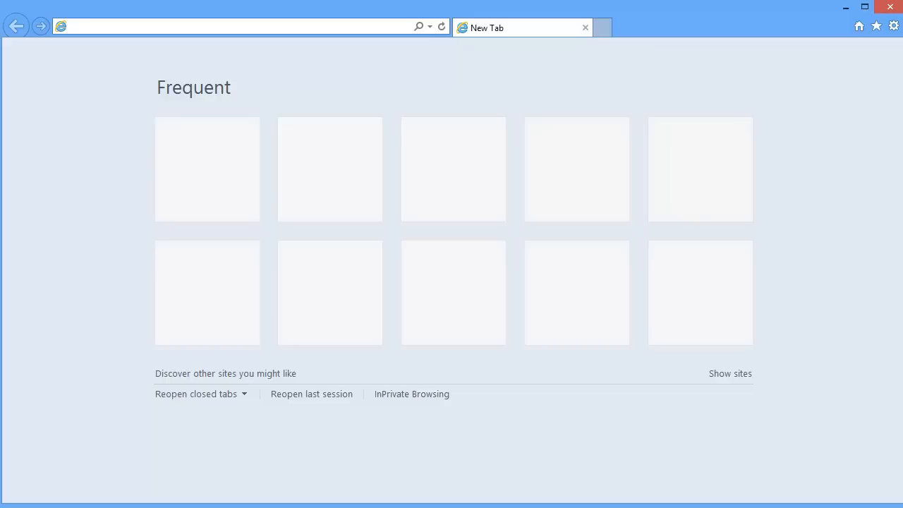
left_click(247, 27)
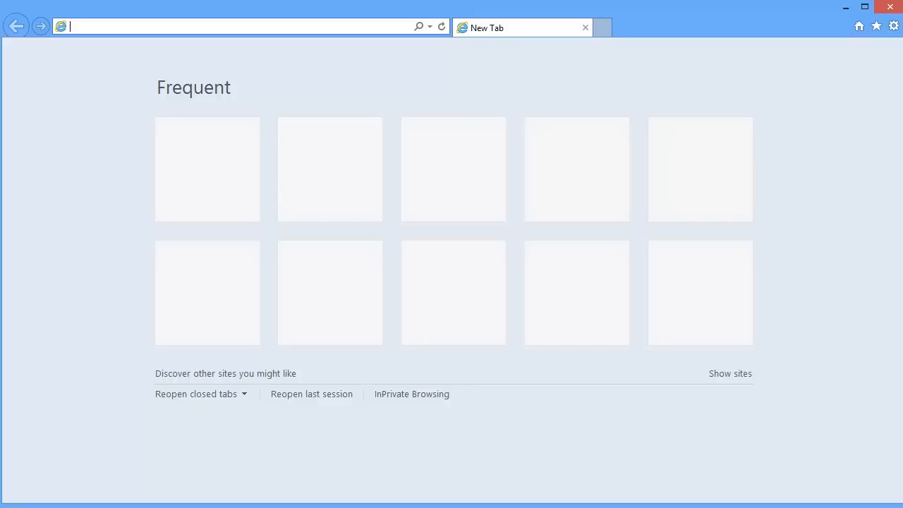
type("https://192.1")
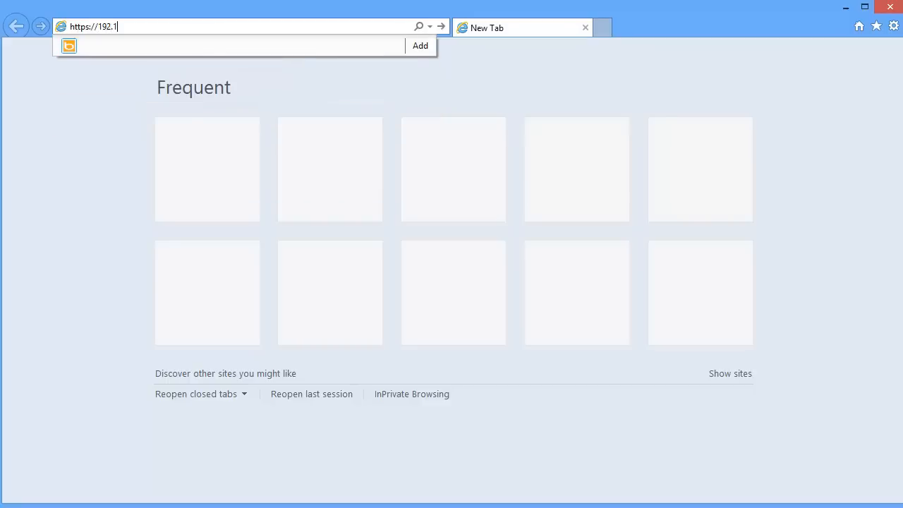
type("68.102.1")
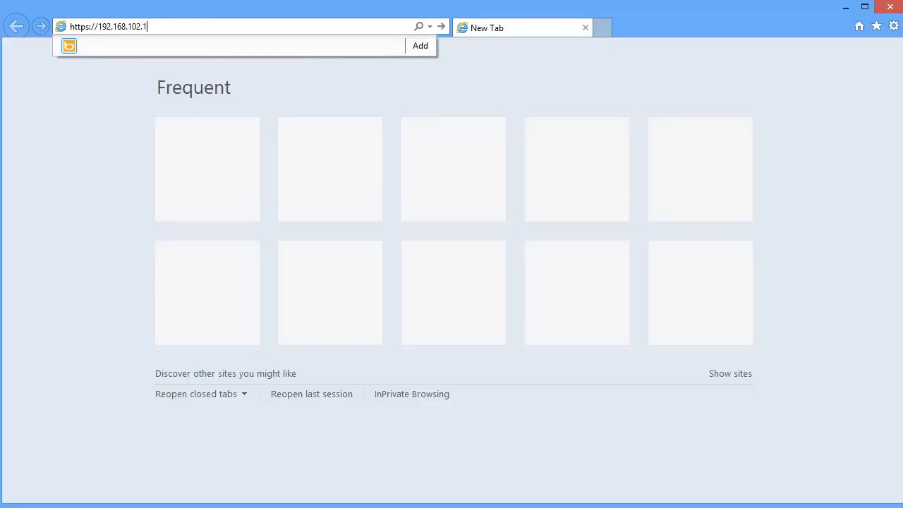
key("Return")
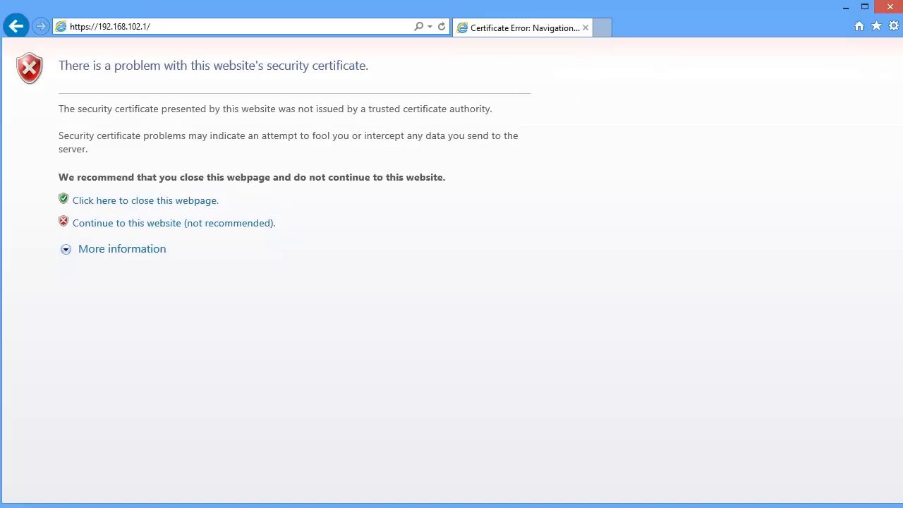
mouse_move(9, 68)
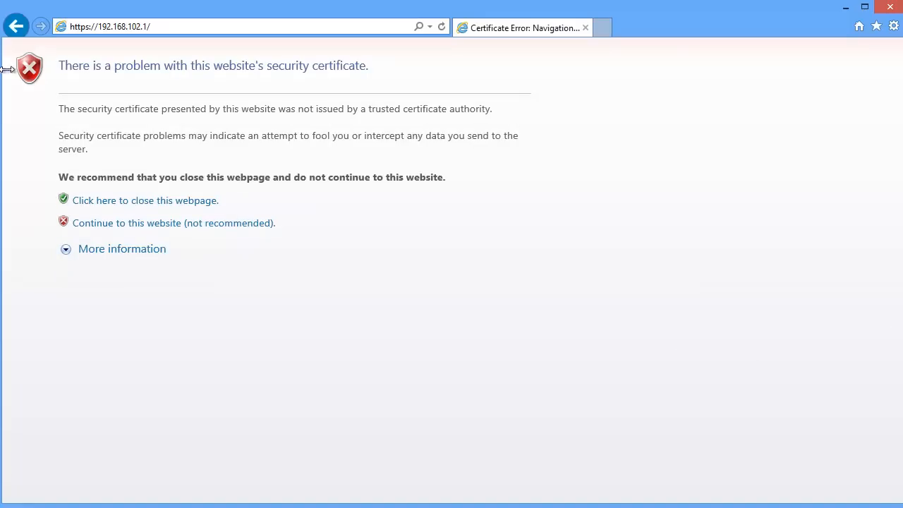
left_click(172, 223)
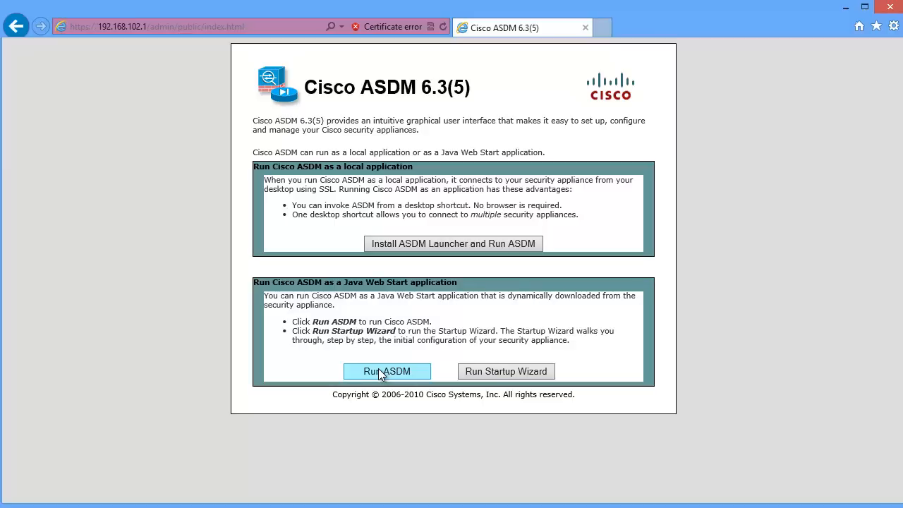
- Run ASDM via Java Web Start, log in to 192.168.102.1 and continue after the launcher update
left_click(386, 371)
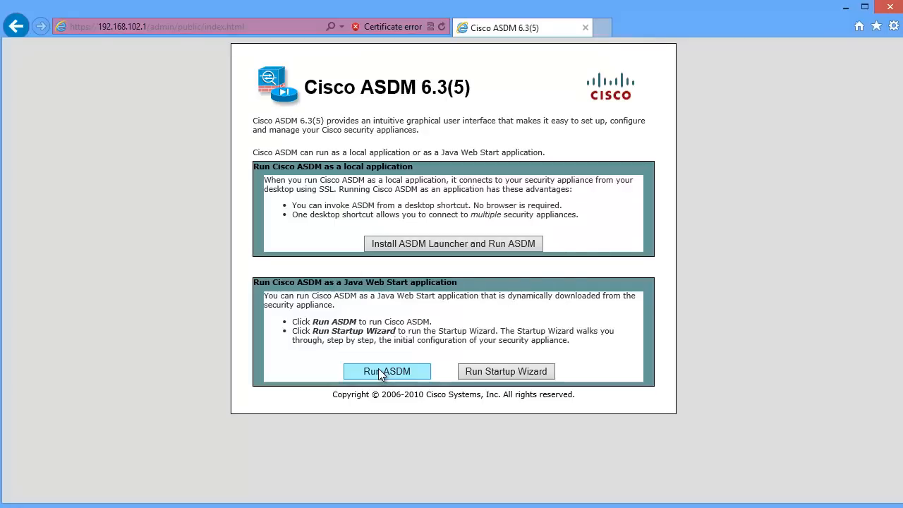
left_click(386, 371)
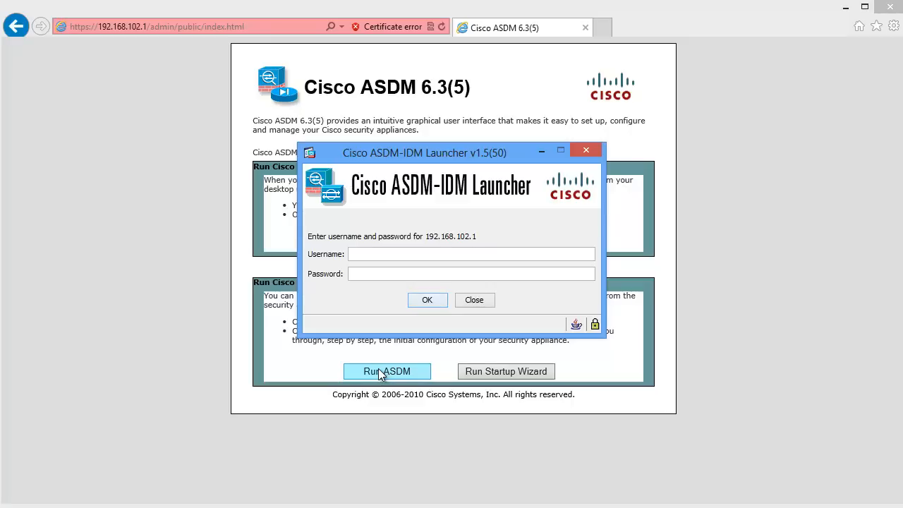
mouse_move(388, 374)
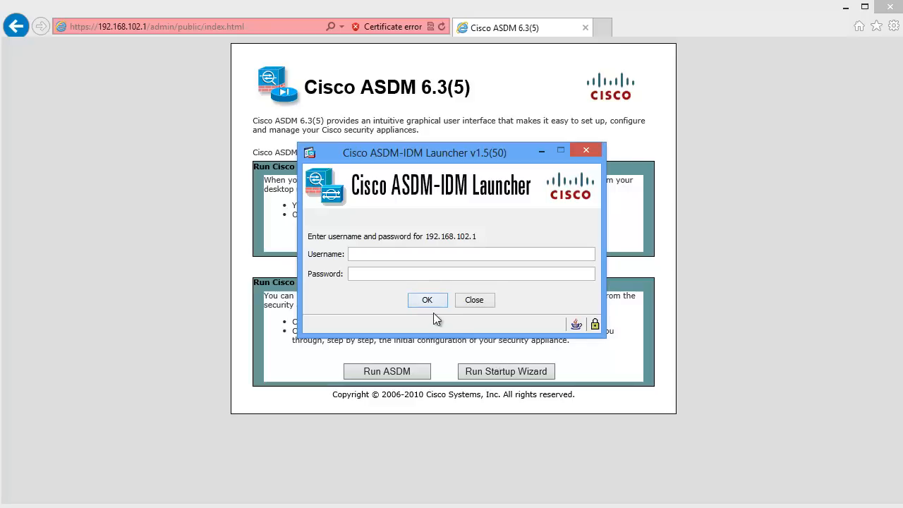
left_click(426, 299)
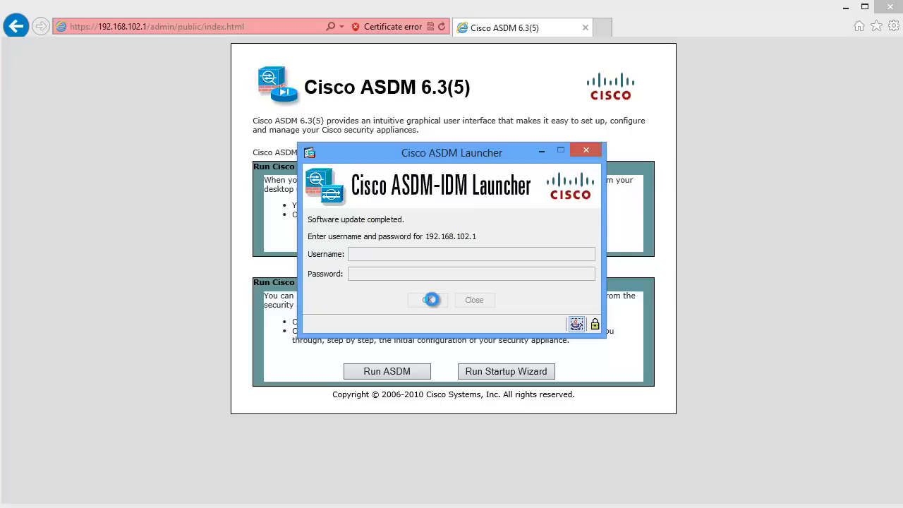
left_click(426, 299)
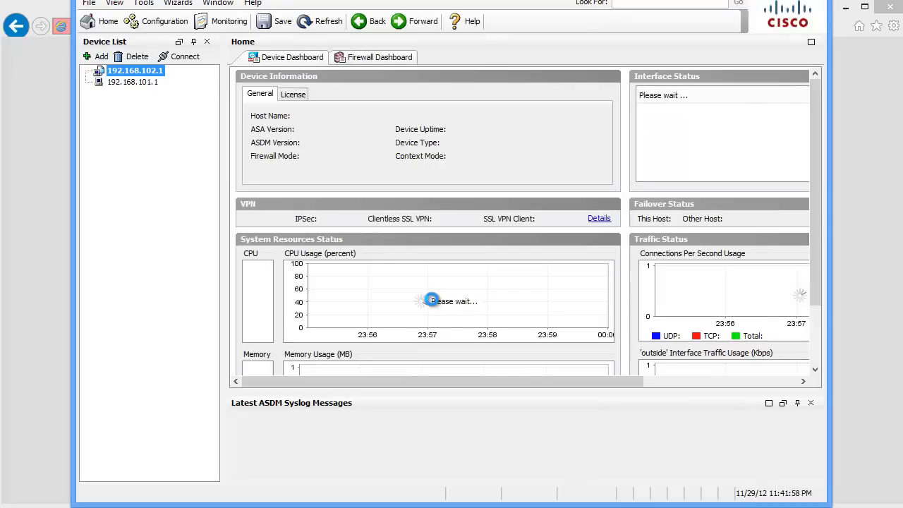
- Let the Home dashboard for 192.168.102.1 load, then bring up the Tools menu
left_click(107, 21)
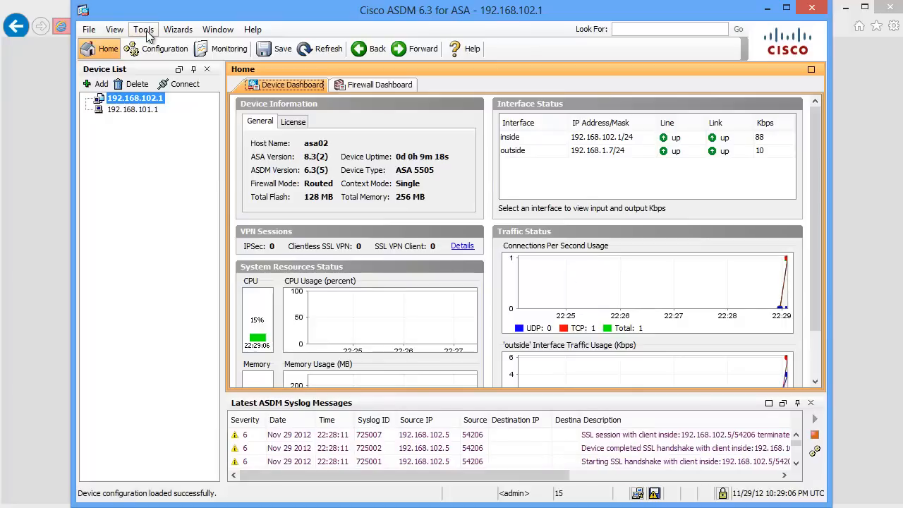
left_click(144, 28)
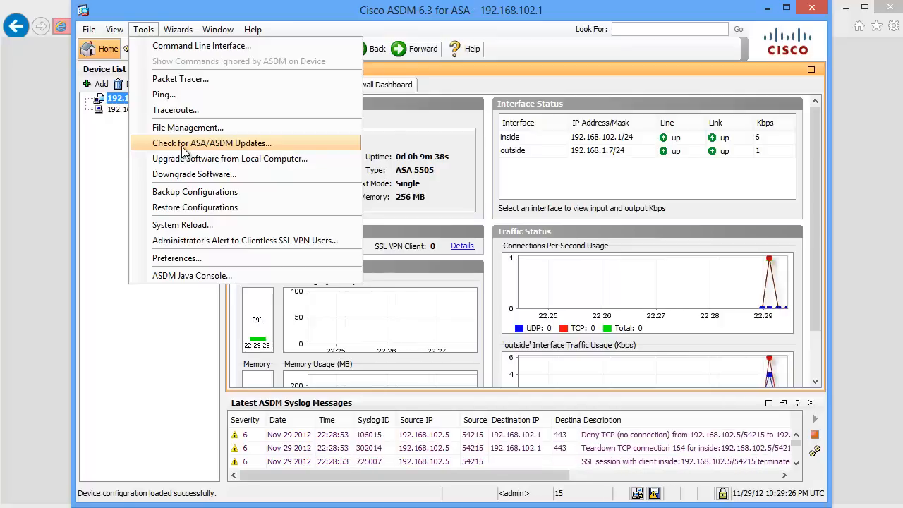
- Check for ASA/ASDM updates and log in with Cisco.com credentials to reach the Upgrade Wizard
left_click(212, 142)
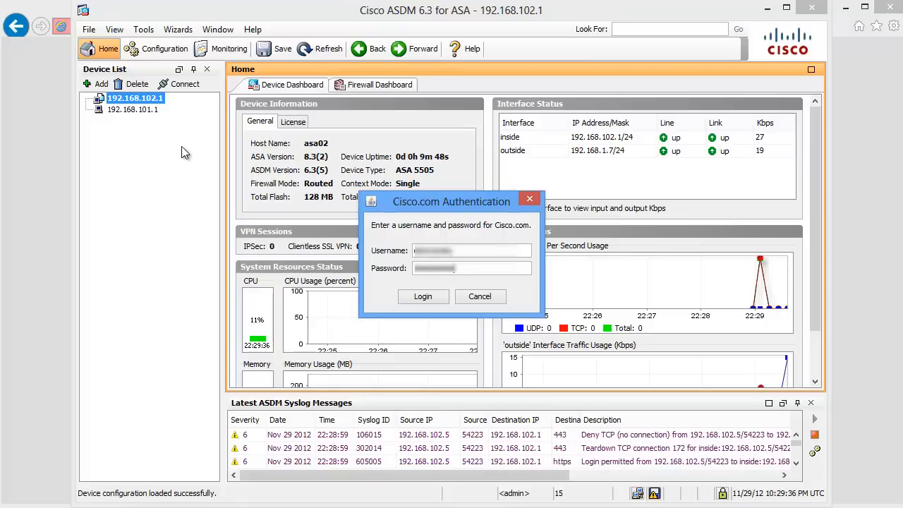
left_click(423, 296)
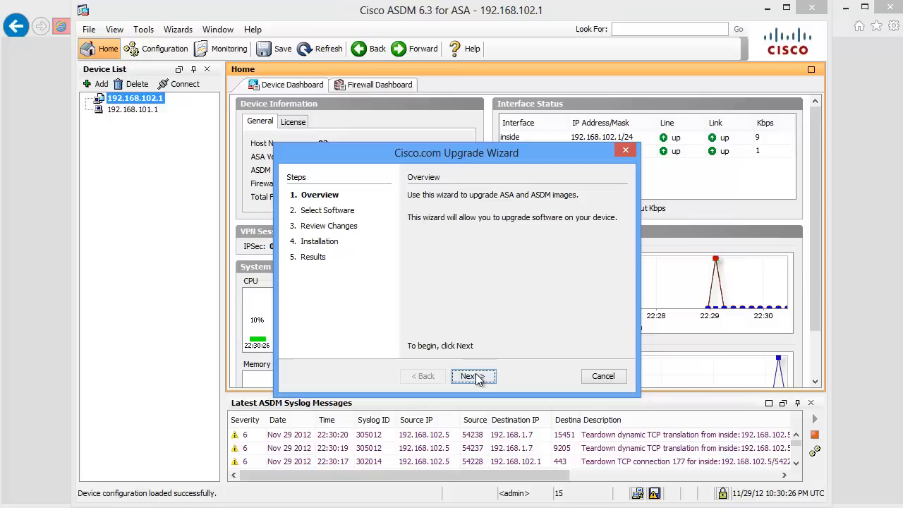
- Select upgrades to ASA 9.0.1.ED and ASDM 7.0.2 and advance to Review Changes
left_click(472, 375)
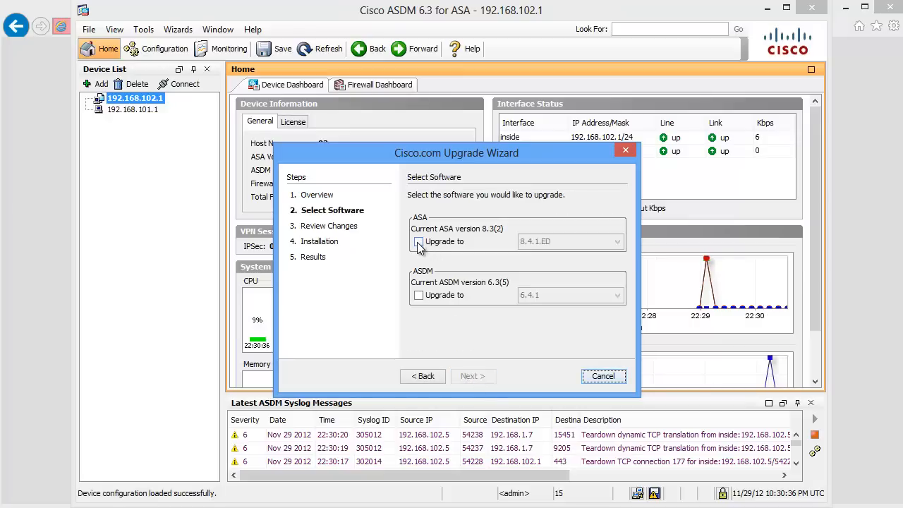
left_click(418, 242)
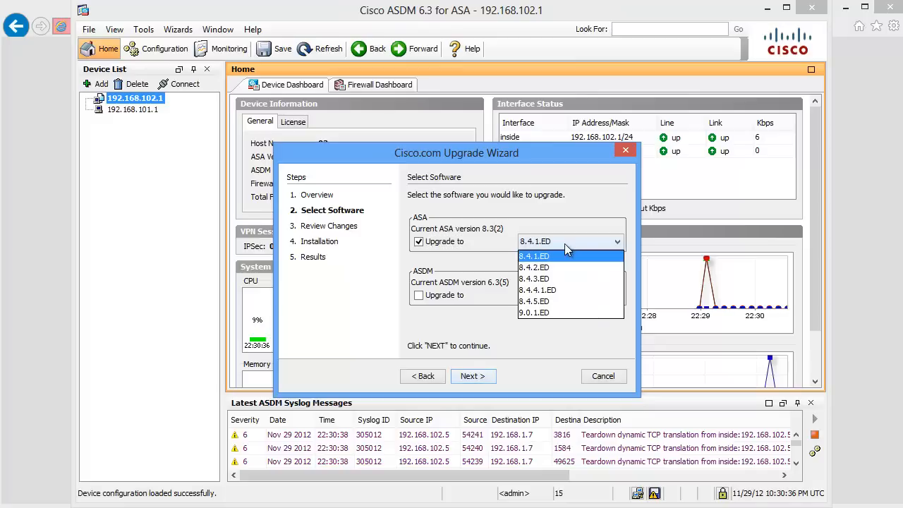
left_click(533, 312)
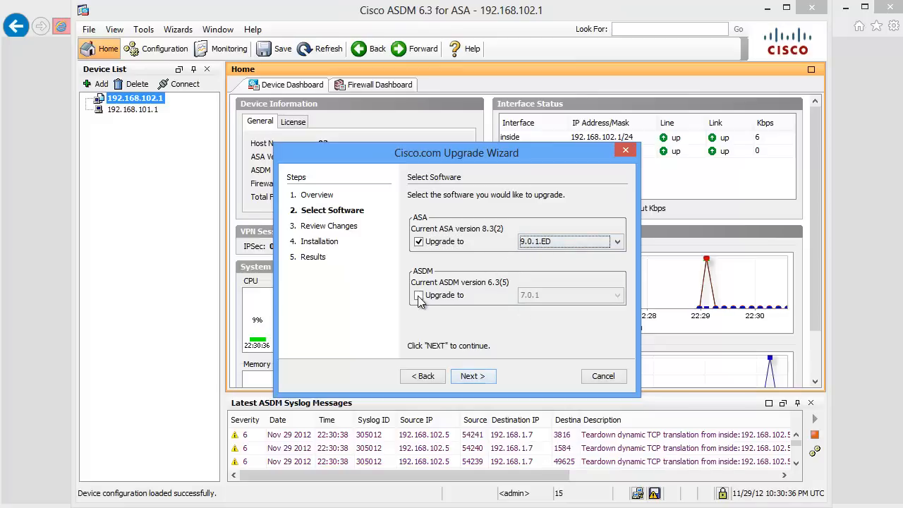
left_click(417, 295)
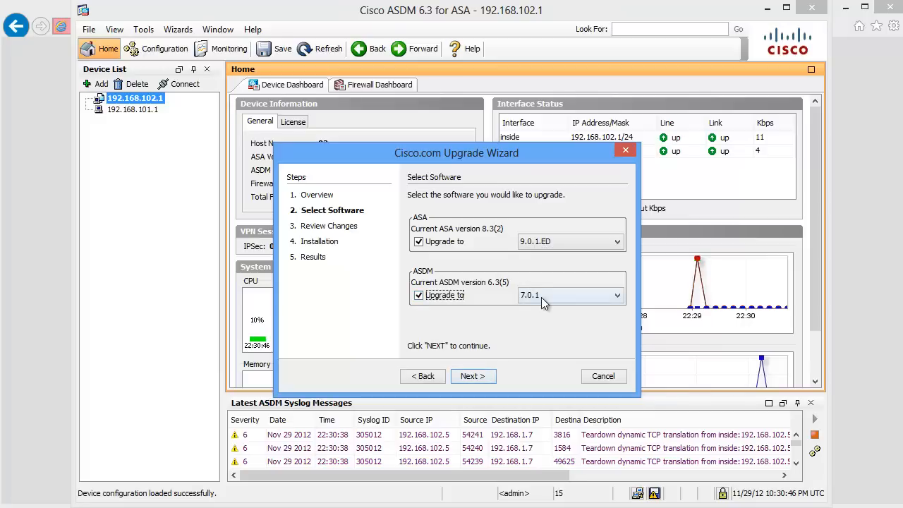
left_click(615, 295)
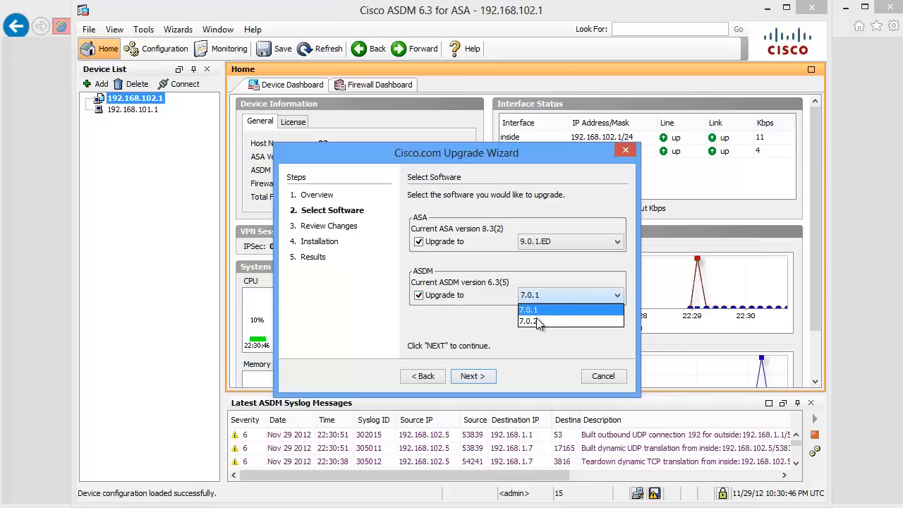
left_click(529, 321)
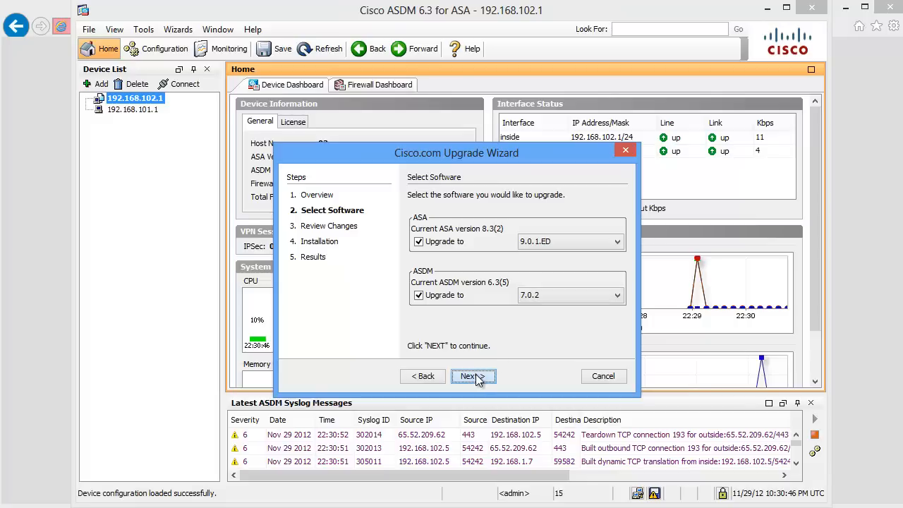
left_click(469, 375)
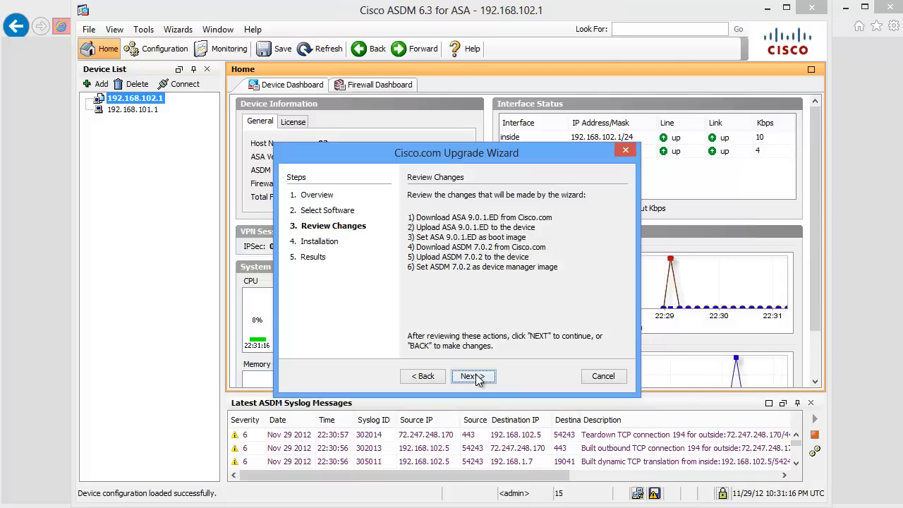
- Install the new images, then finish with Save configuration and reload device now ticked
left_click(468, 375)
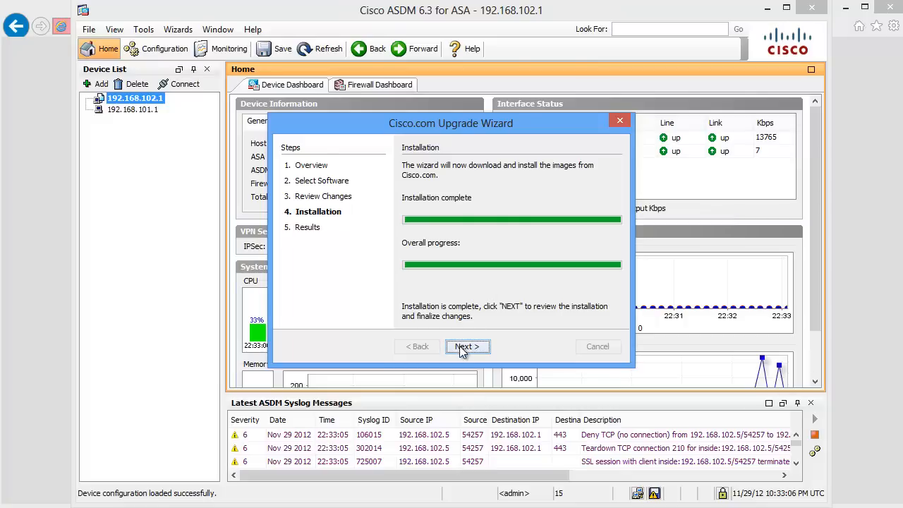
left_click(466, 347)
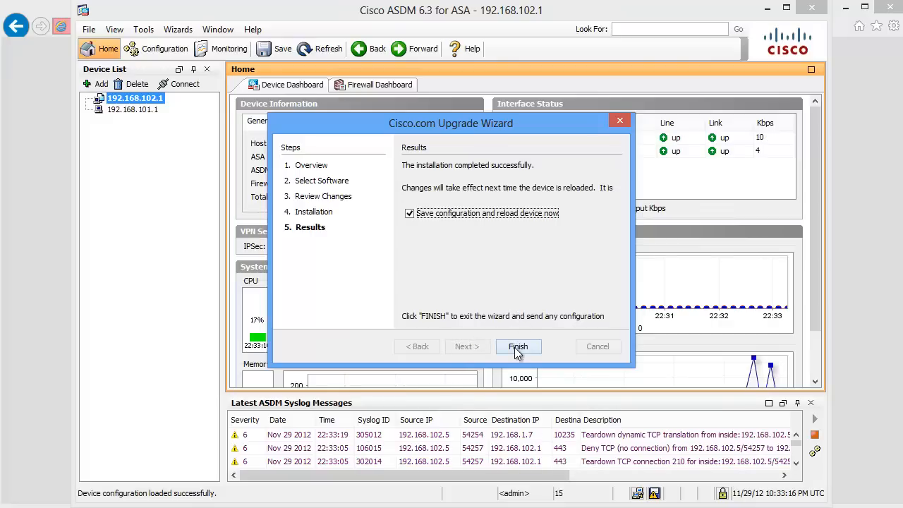
left_click(518, 347)
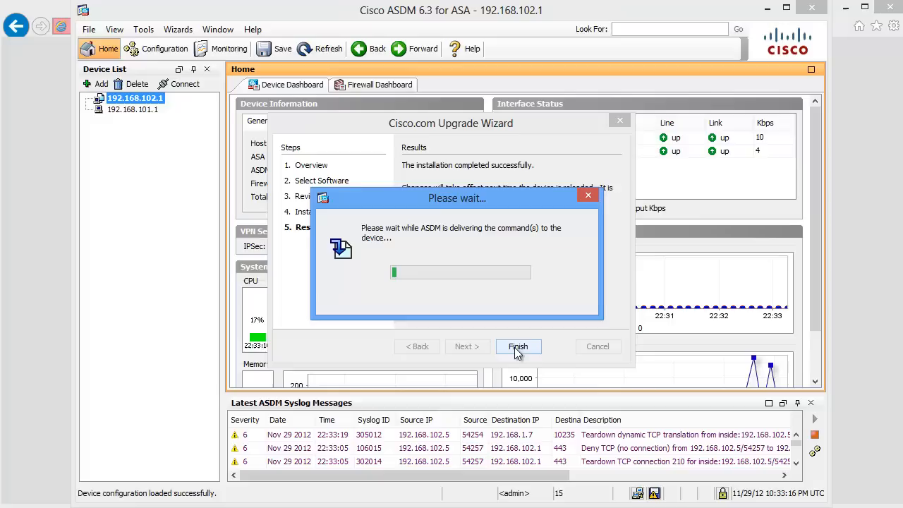
left_click(517, 347)
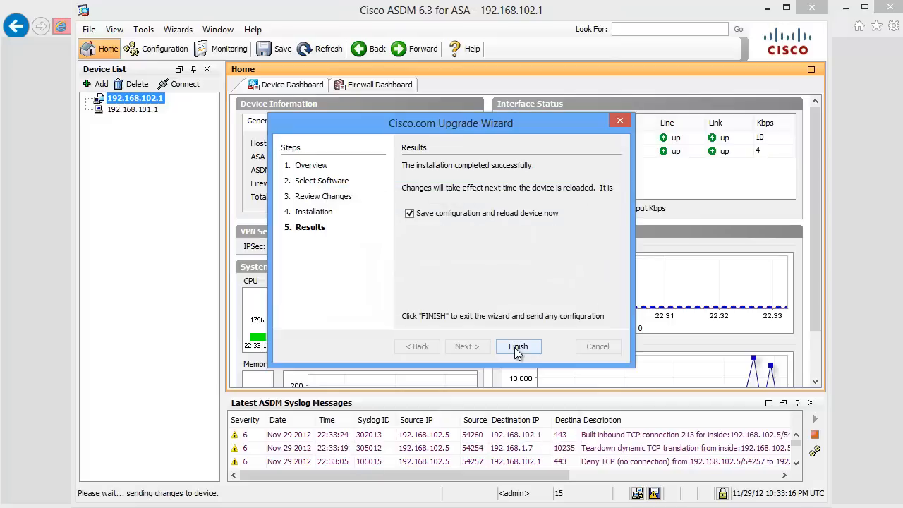
left_click(517, 347)
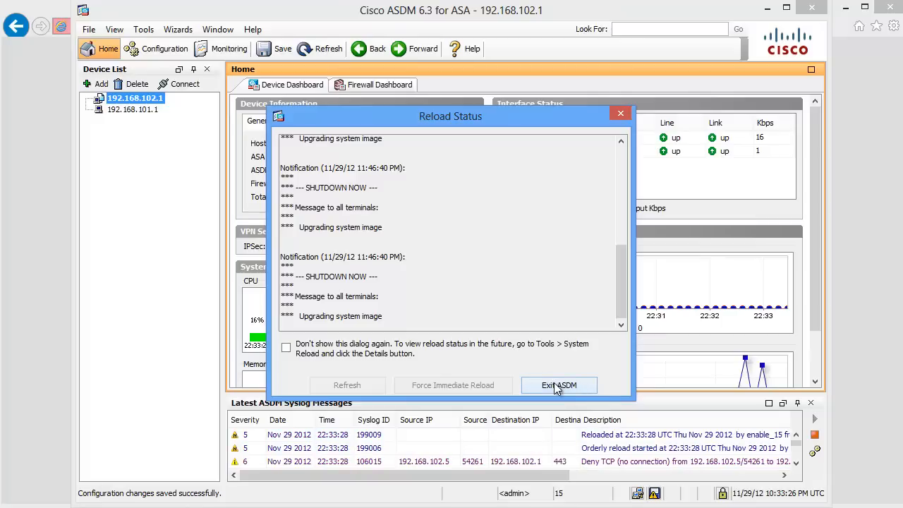
- Exit ASDM from the Reload Status dialog while the device reboots
left_click(559, 384)
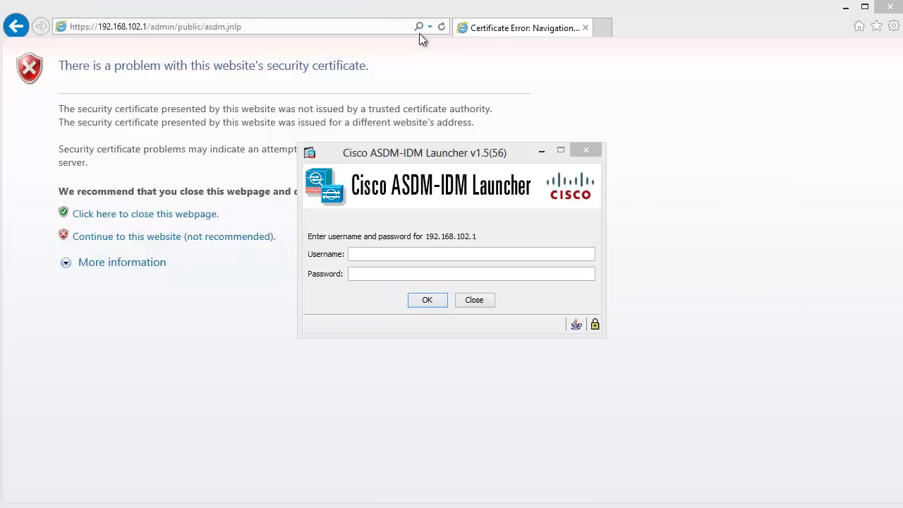
mouse_move(412, 79)
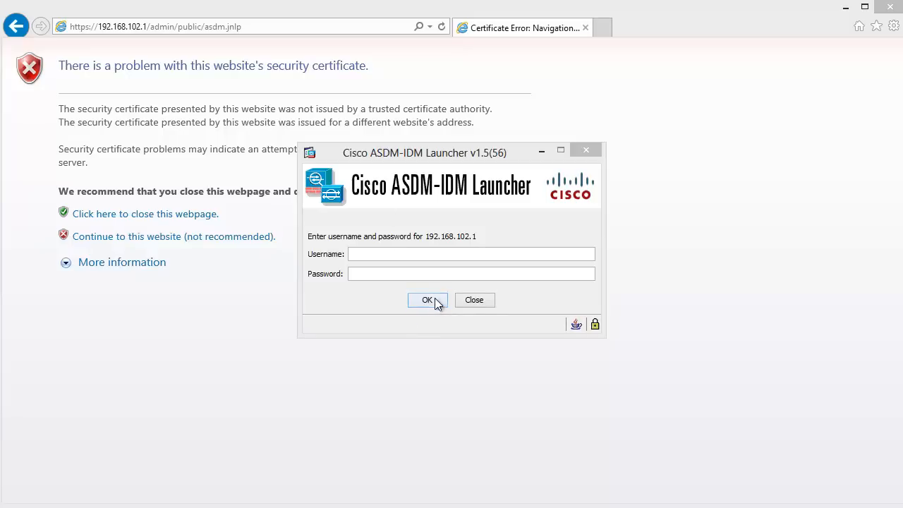
- Log back in through the ASDM-IDM Launcher so the dashboard shows ASA 9.0(1) and ASDM 7.0(2)
left_click(426, 299)
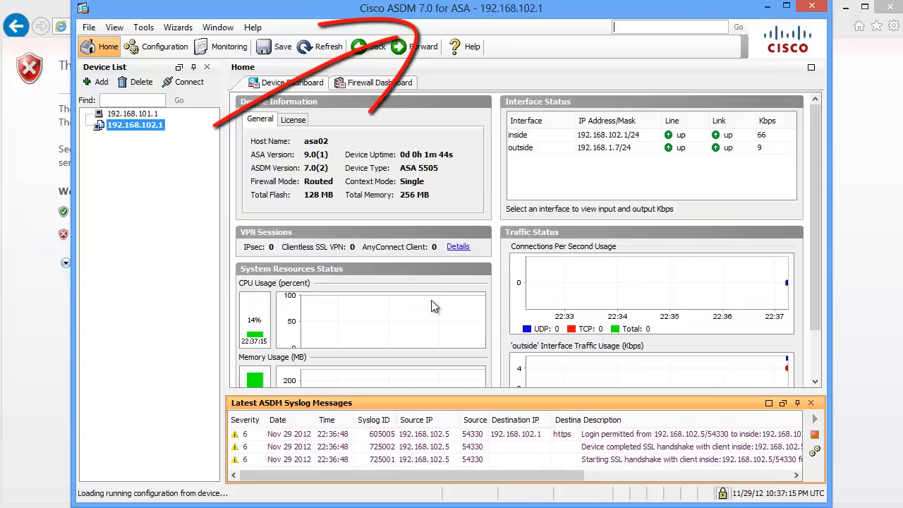
left_click(327, 47)
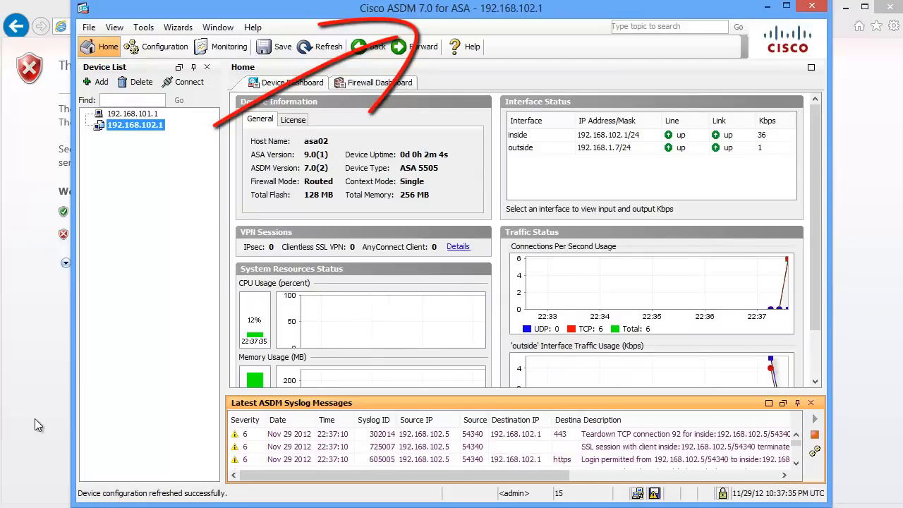